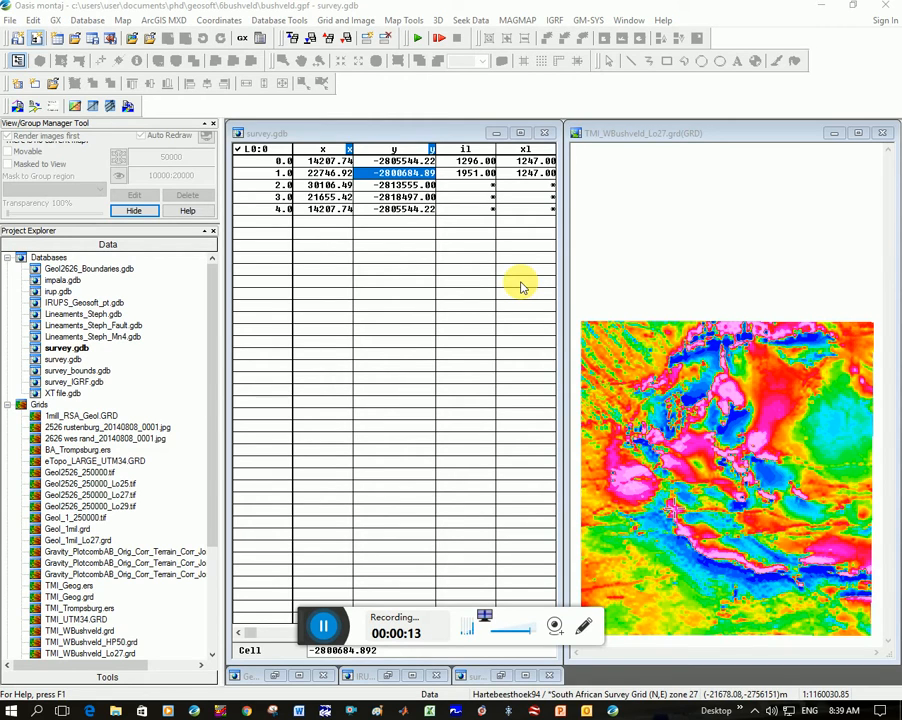
pyautogui.moveTo(424, 300)
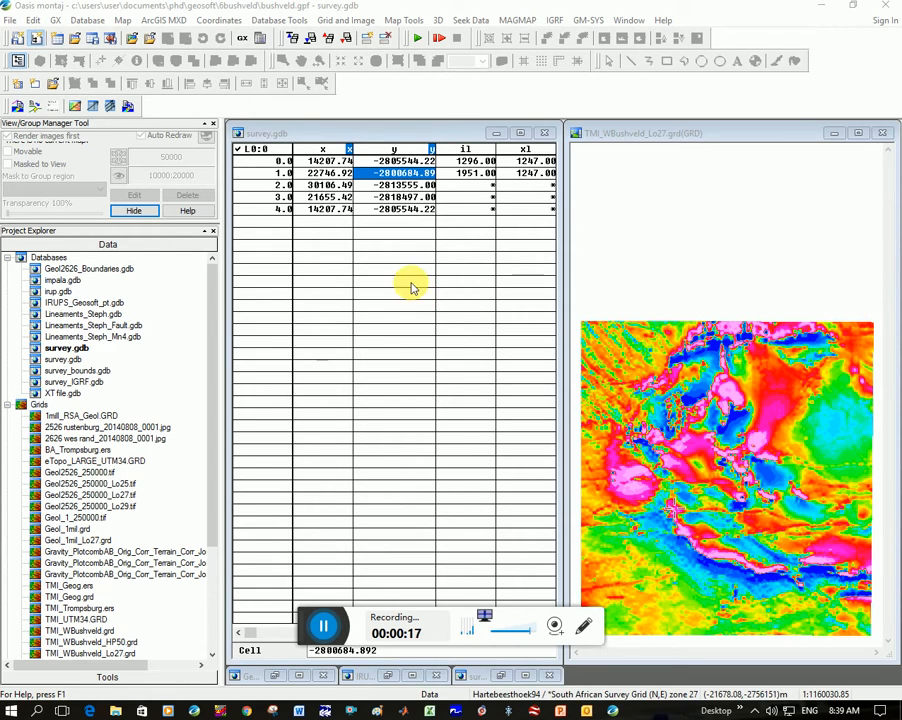
# Review the x and y coordinates of the survey points in the database.
pyautogui.click(704, 496)
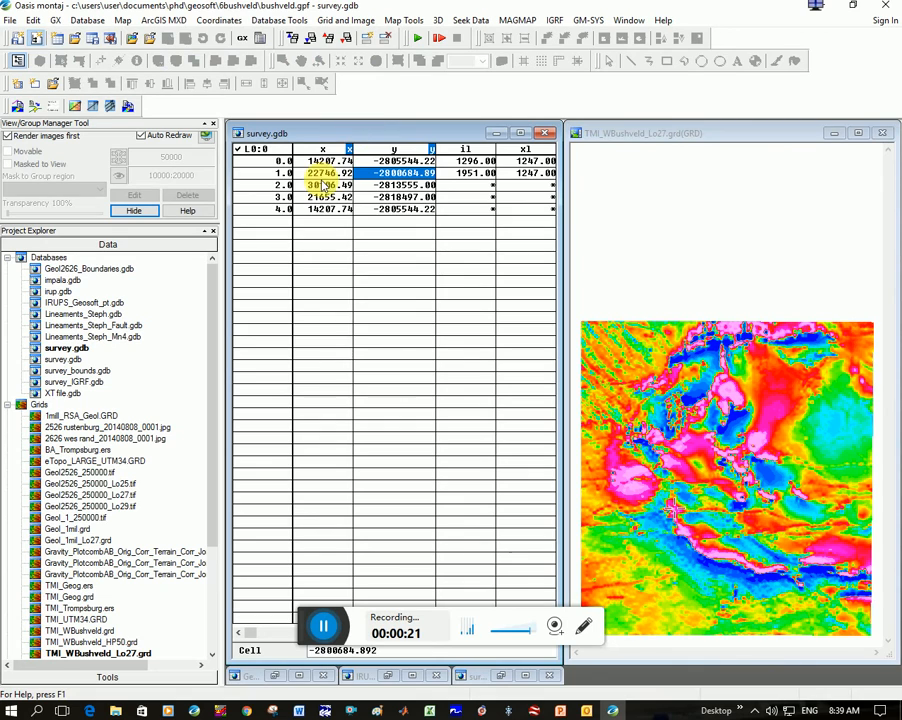
pyautogui.click(322, 160)
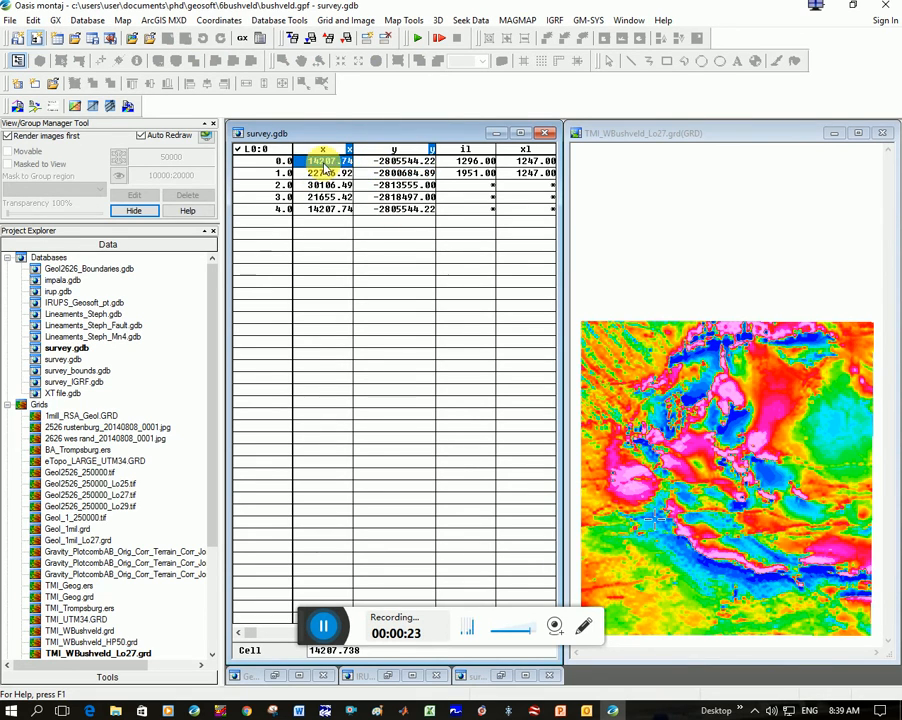
pyautogui.click(394, 184)
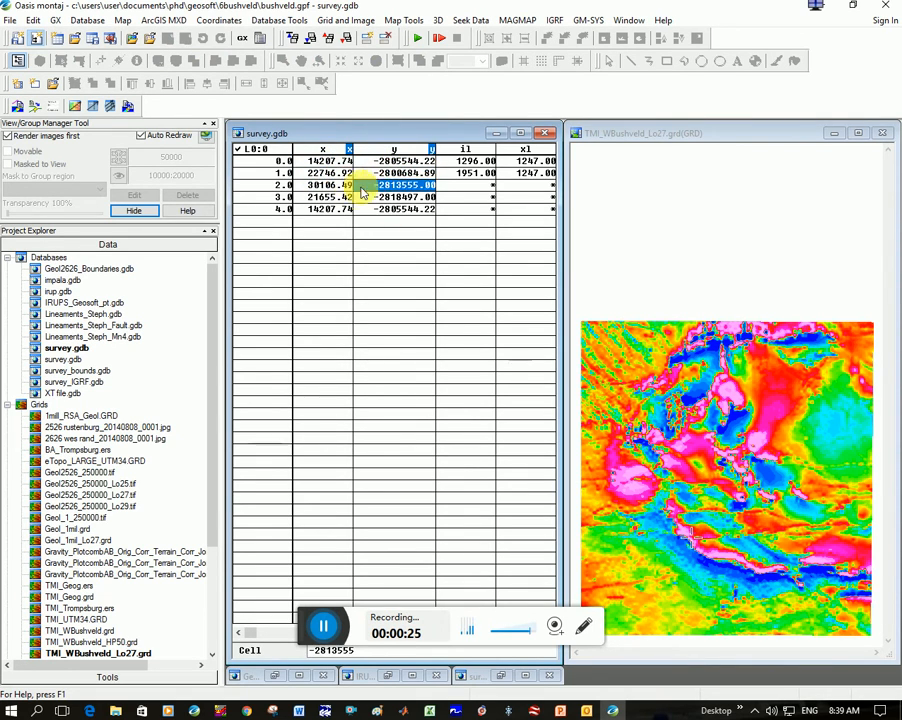
pyautogui.click(400, 198)
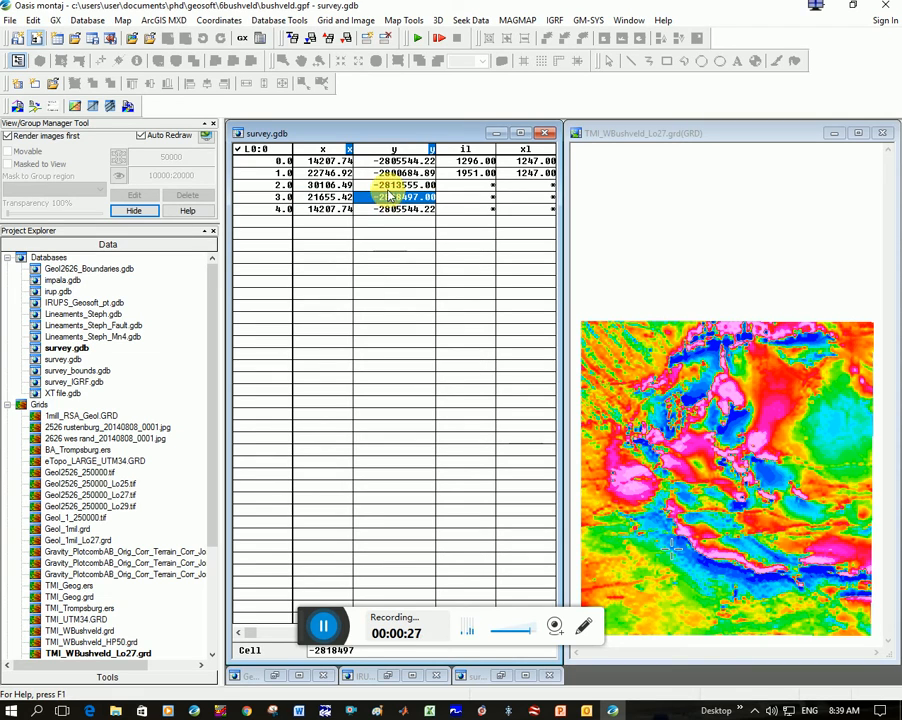
pyautogui.click(392, 160)
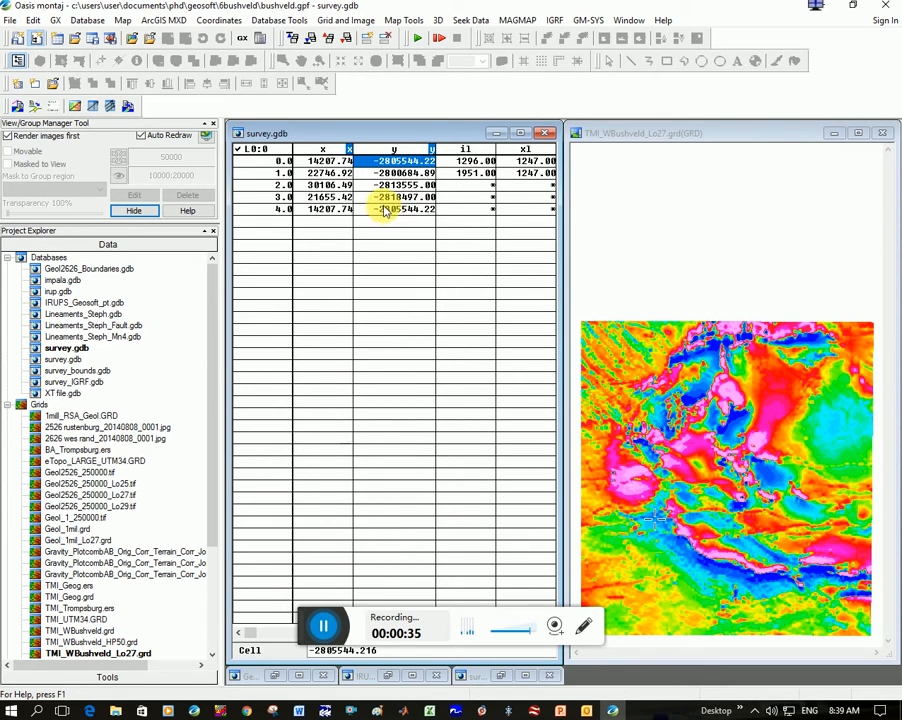
pyautogui.click(404, 20)
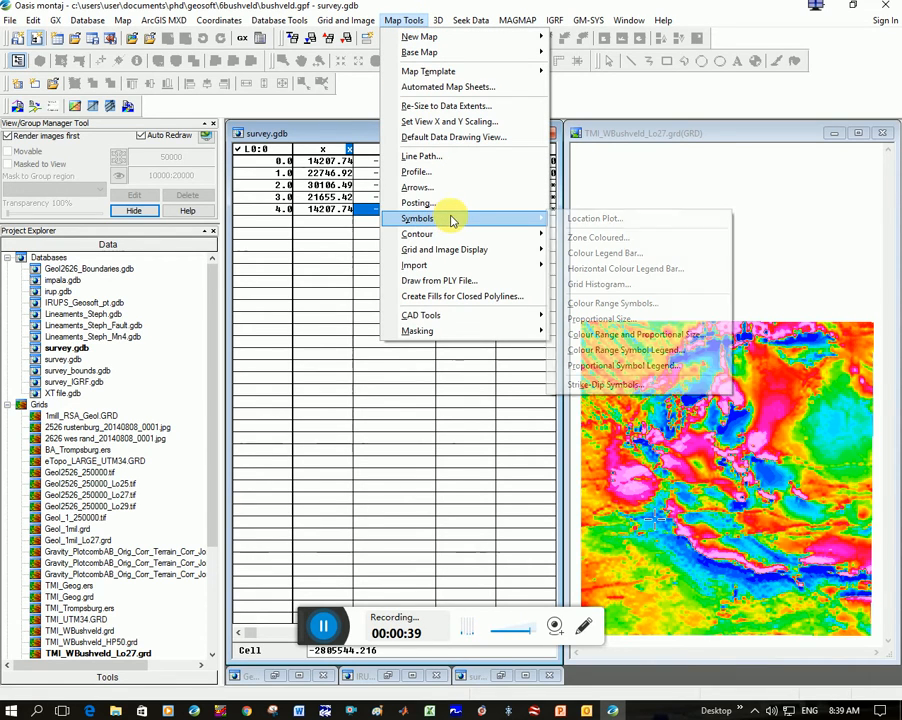
pyautogui.moveTo(594, 218)
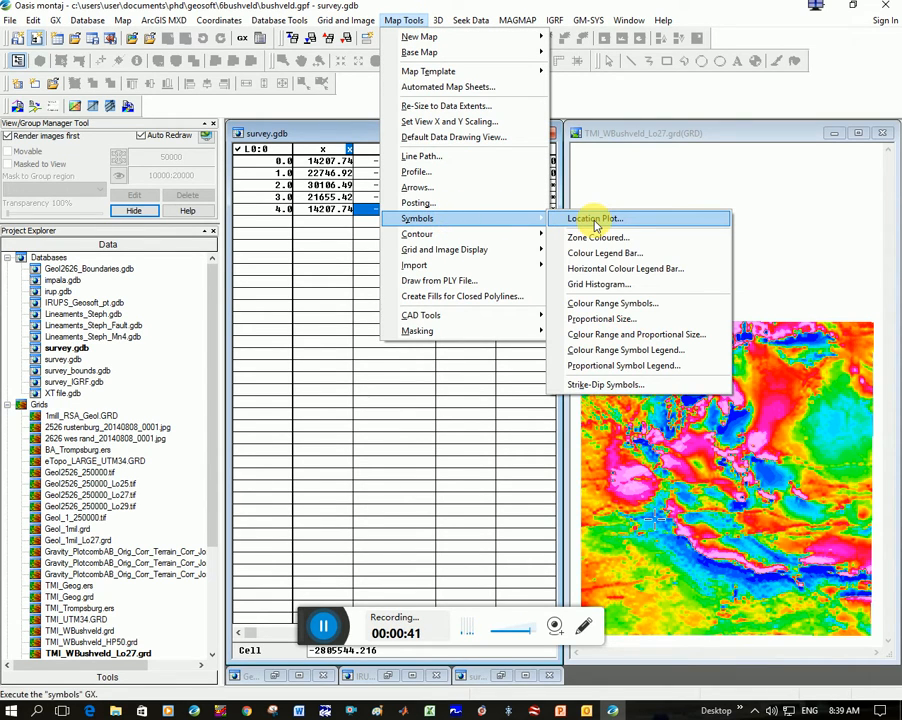
pyautogui.moveTo(420, 156)
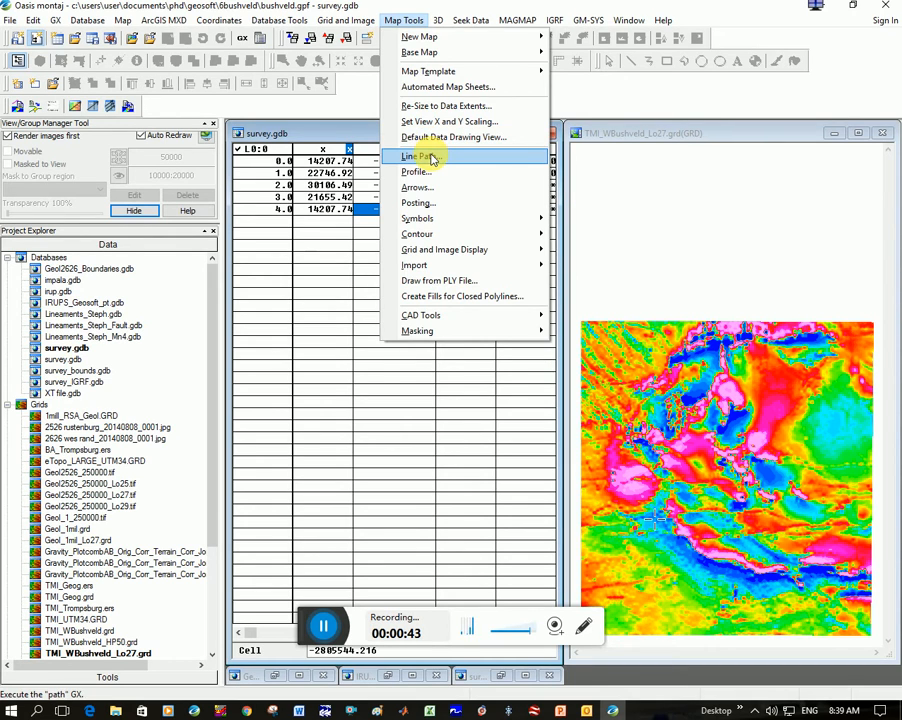
# Plot the survey points as a line path with an adjusted label size, accepting the suggested map scale.
pyautogui.click(420, 156)
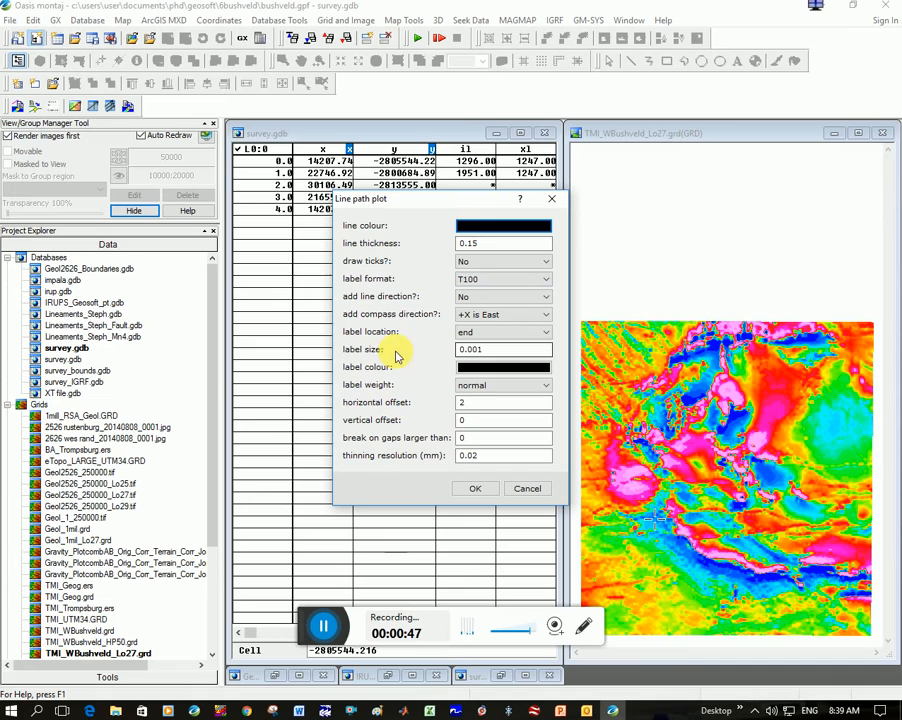
pyautogui.tripleClick(504, 348)
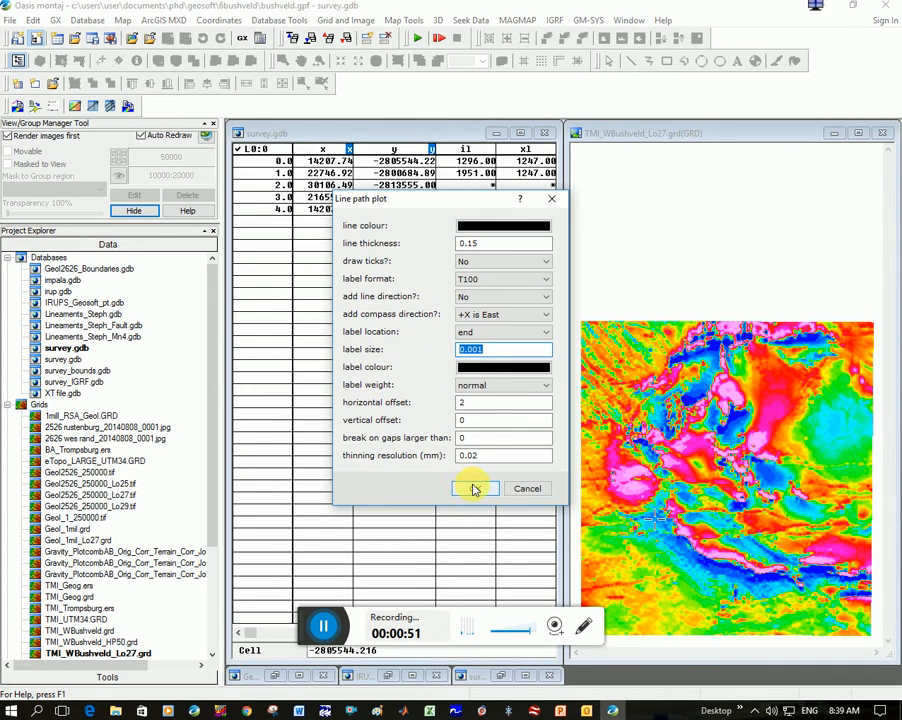
pyautogui.click(476, 488)
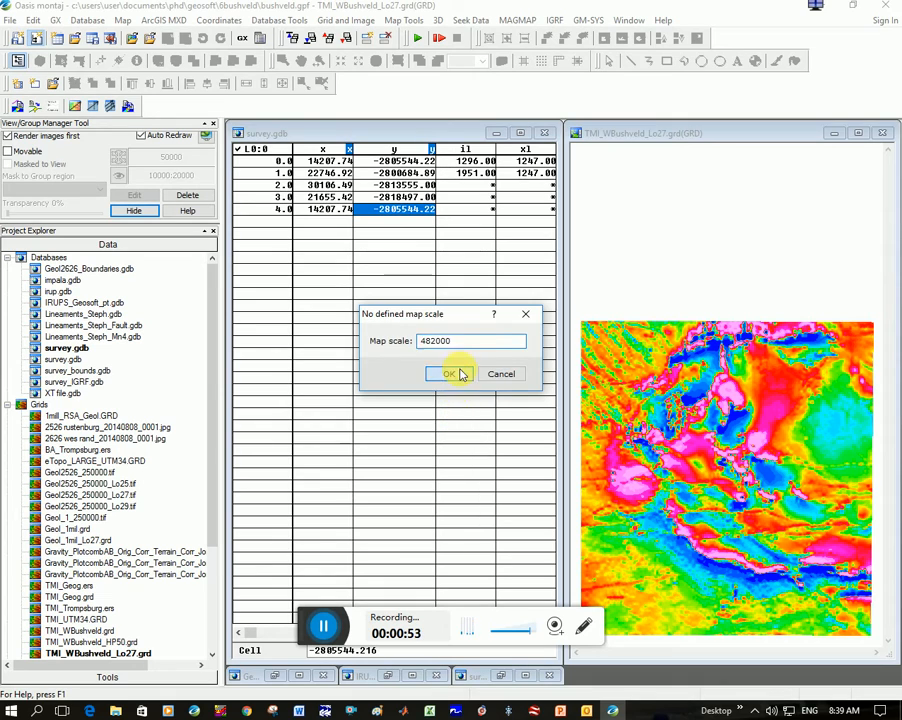
pyautogui.click(448, 374)
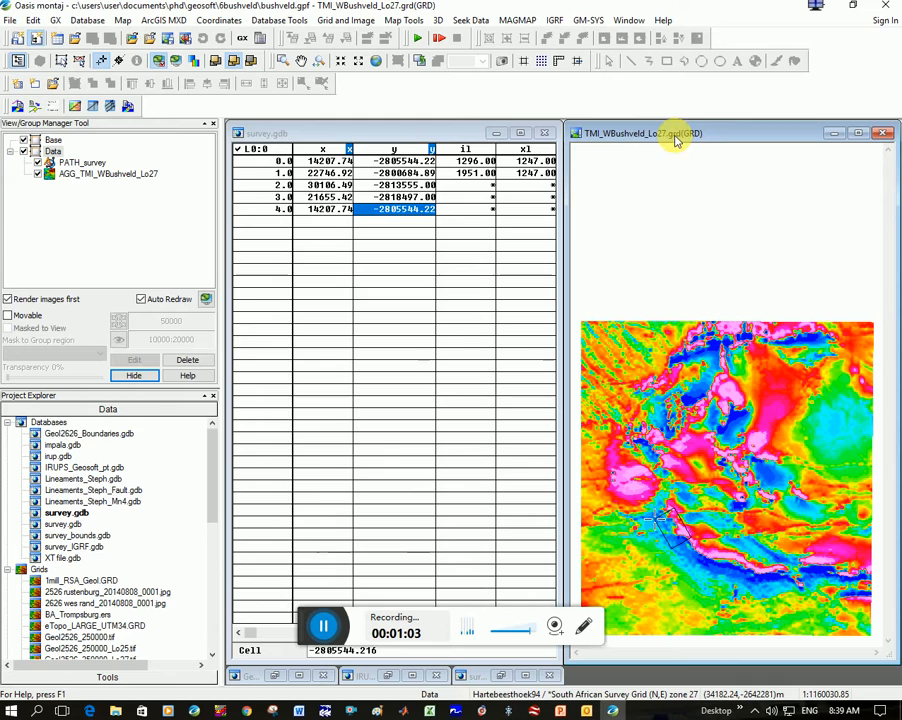
# Select the PATH_survey group on the magnetic grid map and begin exporting the map.
pyautogui.click(82, 162)
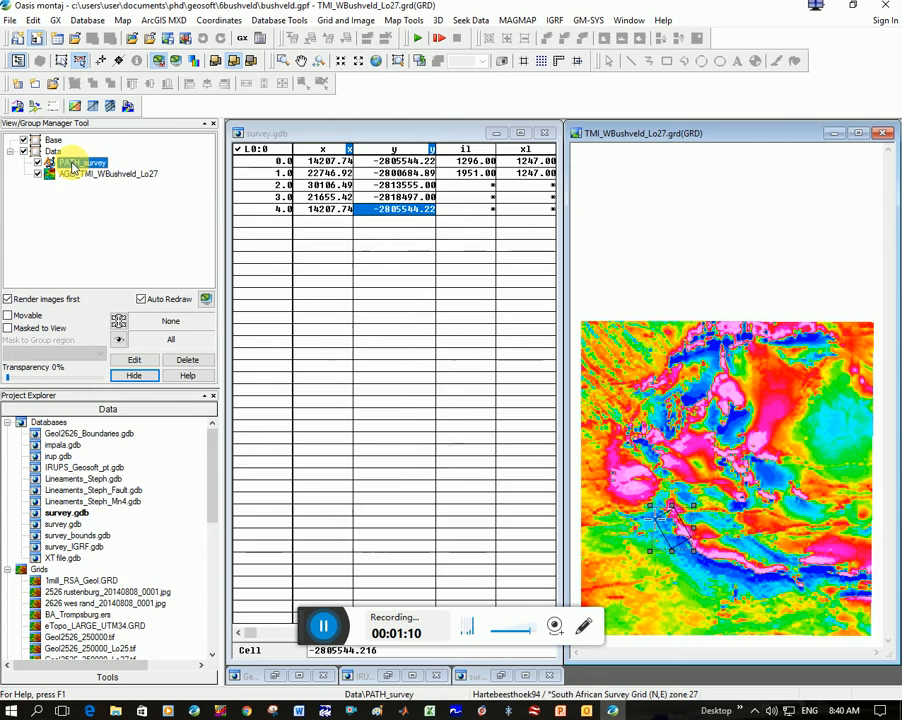
pyautogui.click(122, 20)
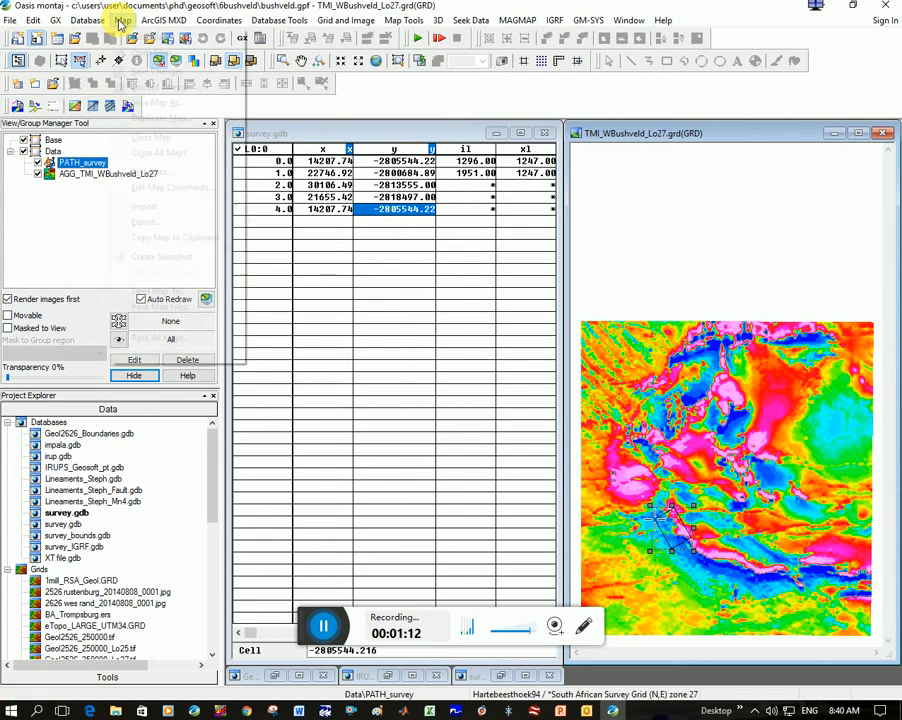
pyautogui.click(144, 220)
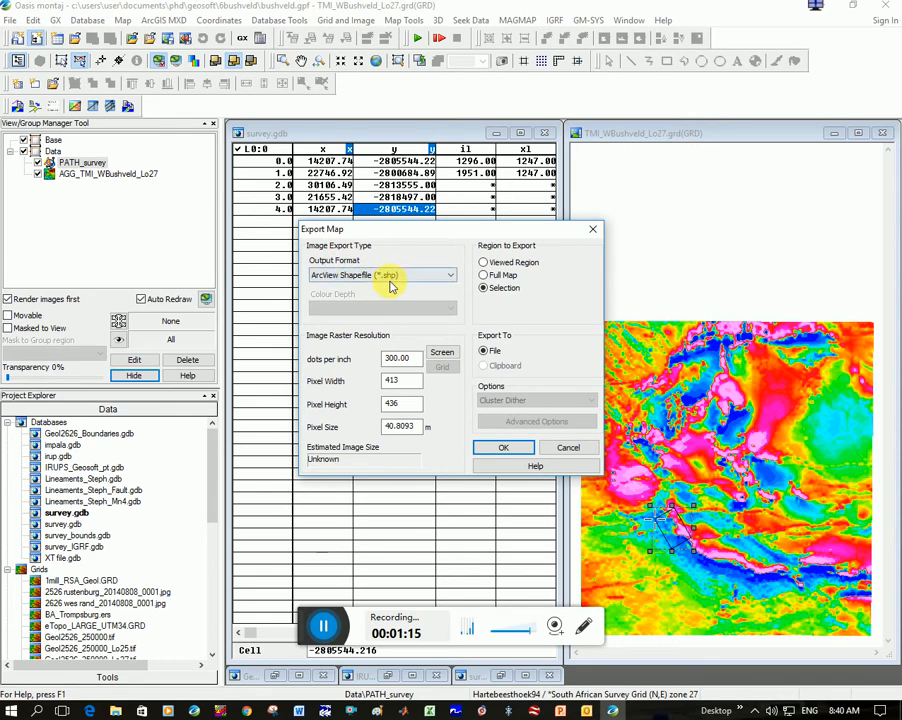
# Set the export format to ArcView Shapefile (*.shp) with only the selection as the region.
pyautogui.click(484, 288)
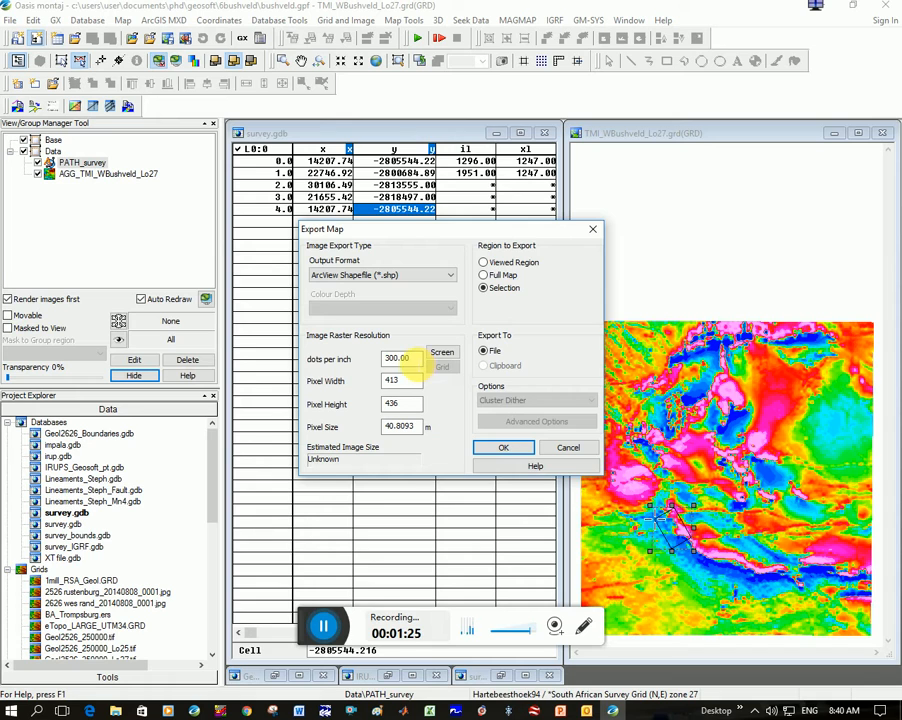
pyautogui.click(484, 288)
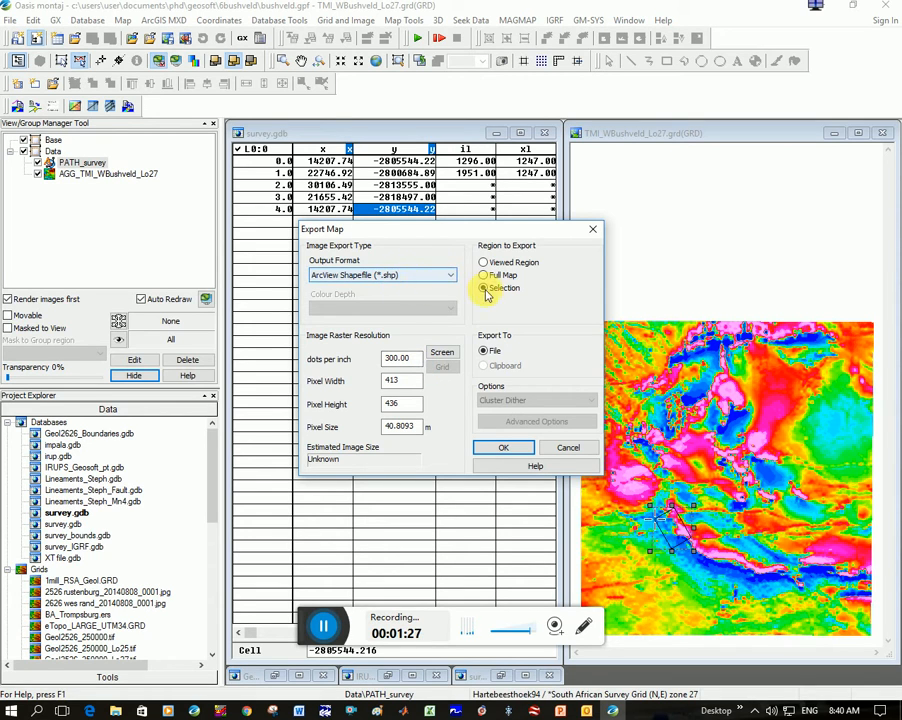
pyautogui.click(504, 448)
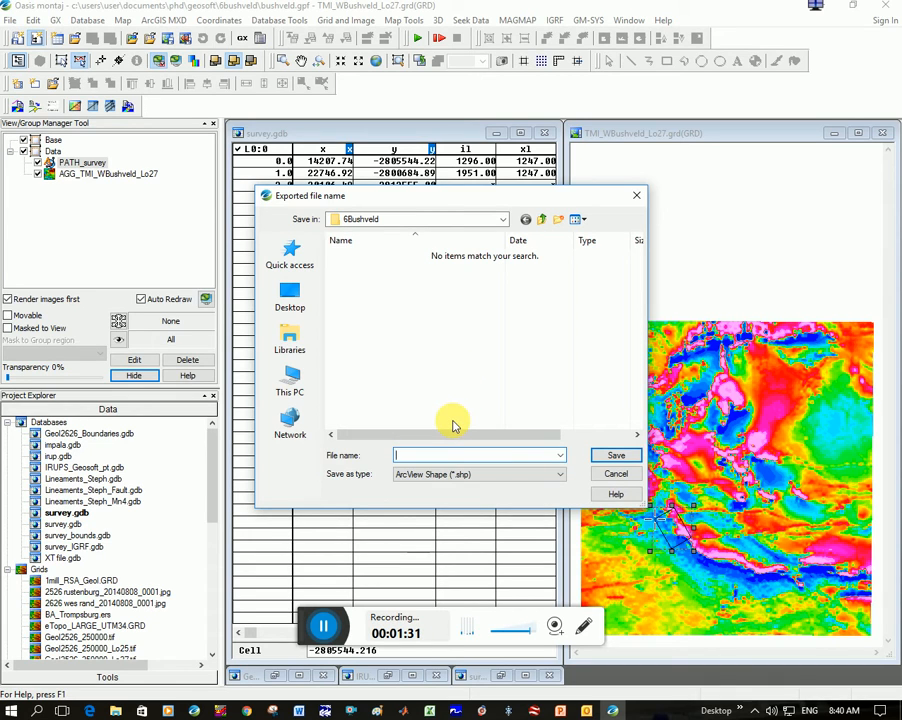
# Save the exported path shapefile under the name 'surv'.
pyautogui.write('surv')
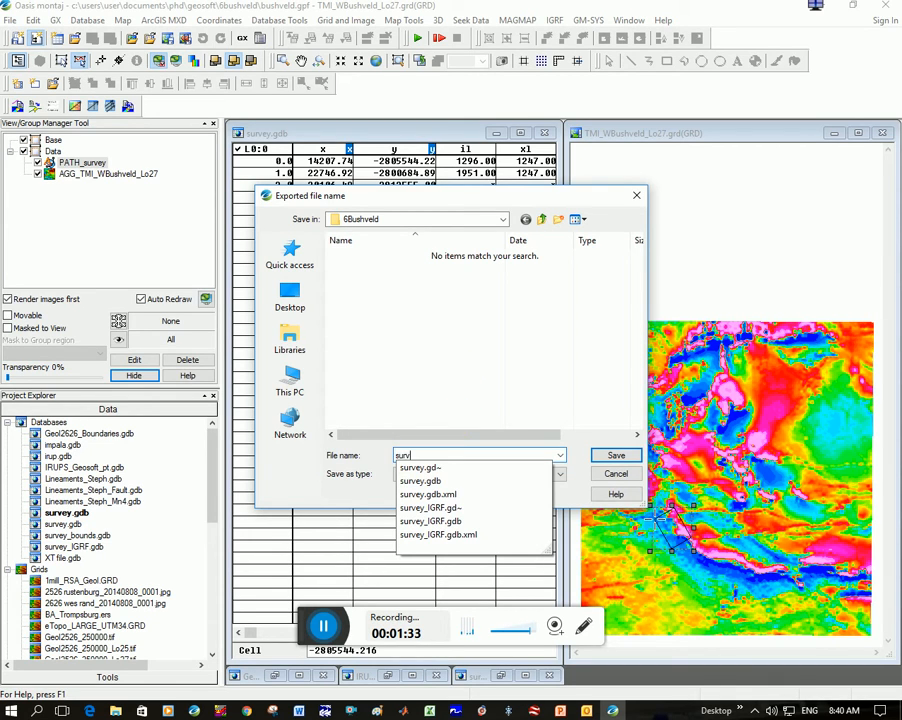
pyautogui.click(420, 468)
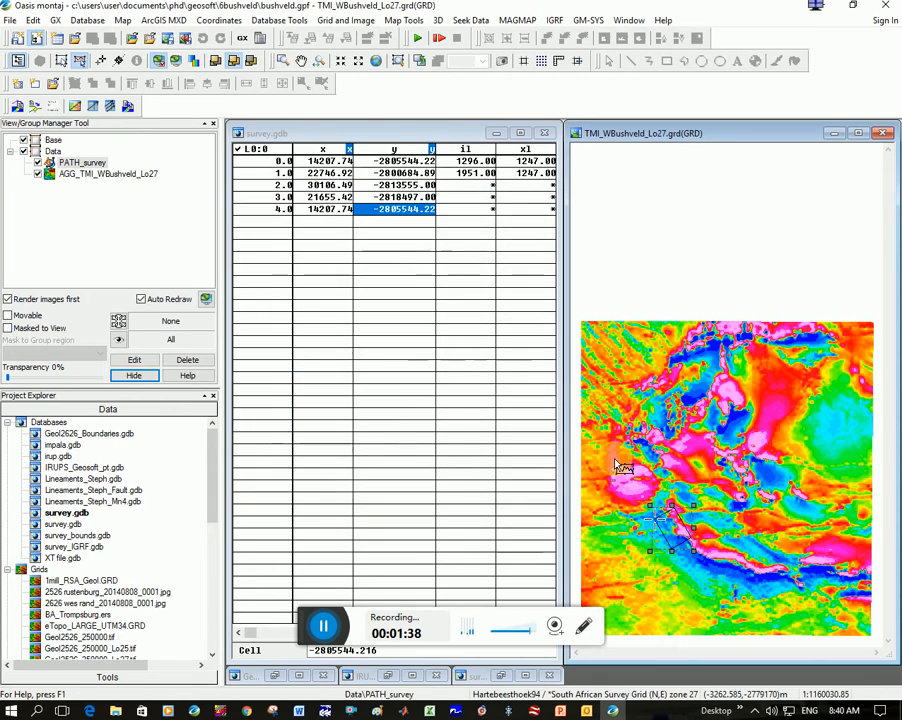
pyautogui.moveTo(544, 408)
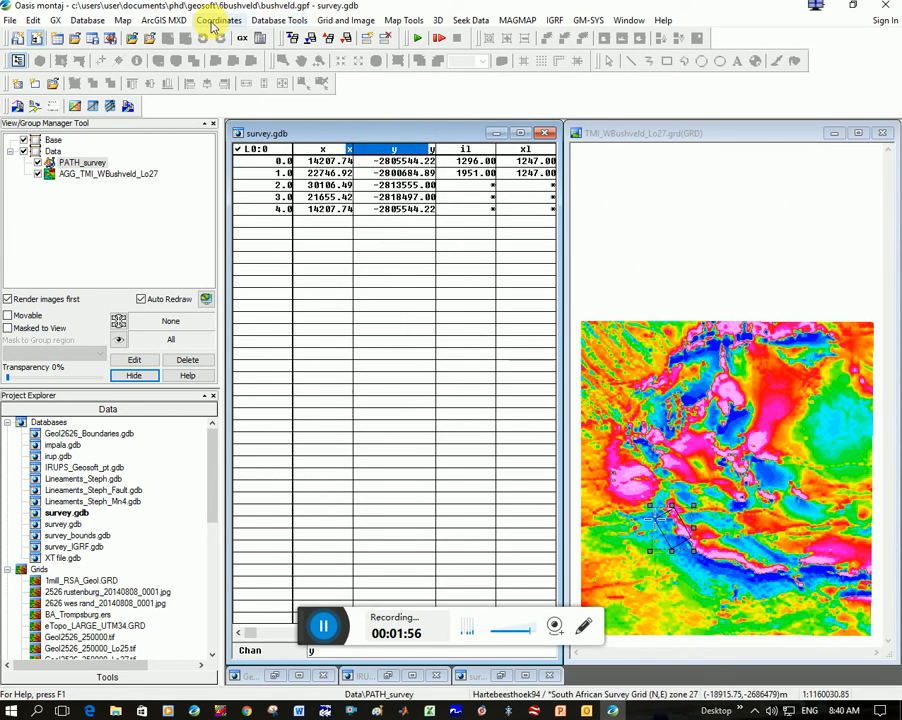
# Assign the x,y channels the Hartebeesthoek94 South African Survey Grid zone 27 projection.
pyautogui.click(220, 20)
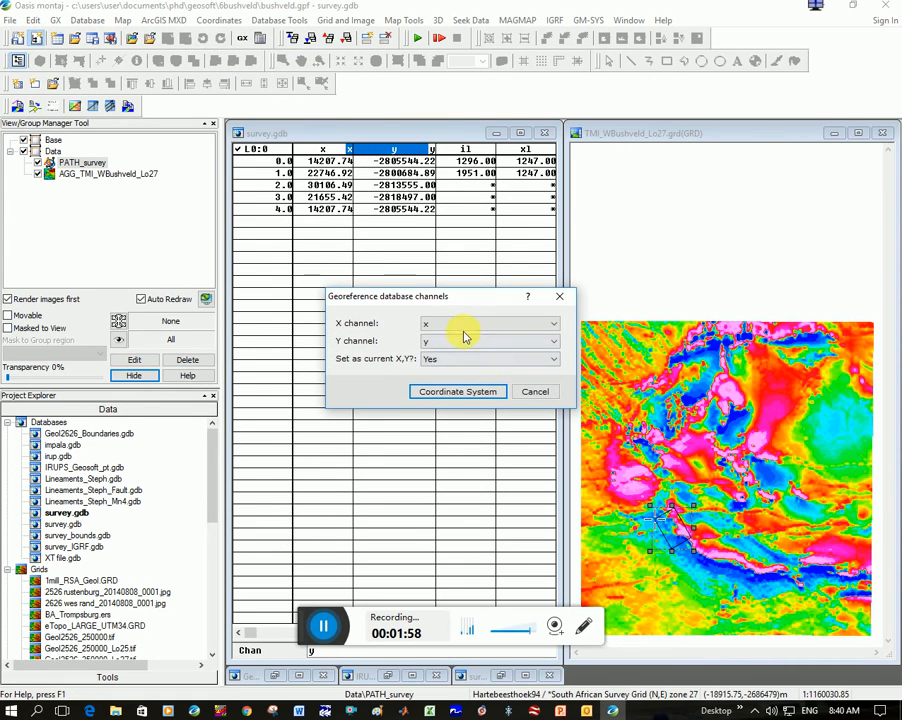
pyautogui.click(456, 390)
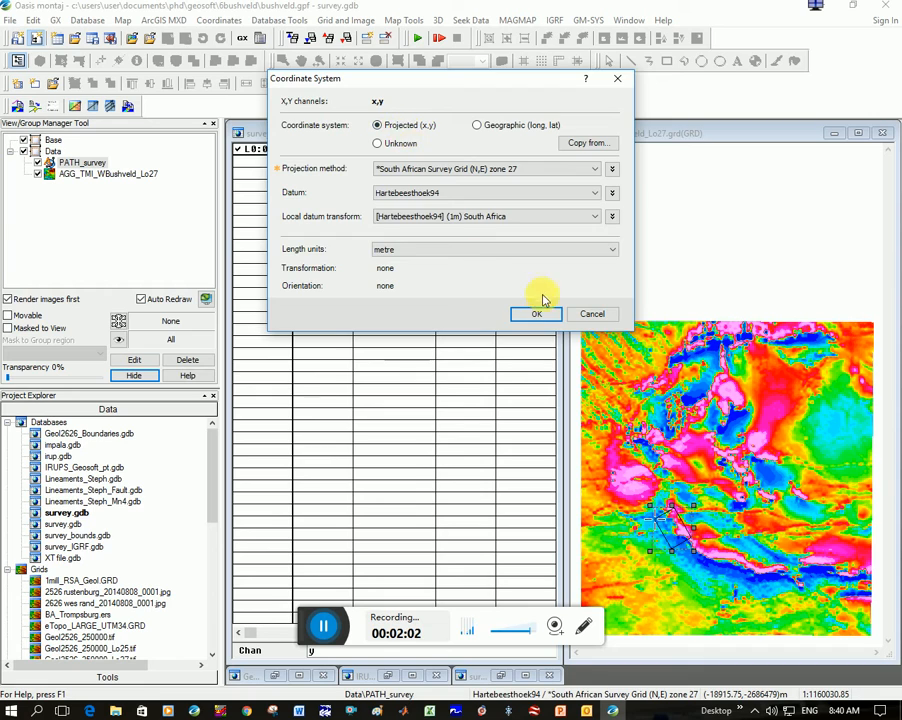
pyautogui.click(536, 314)
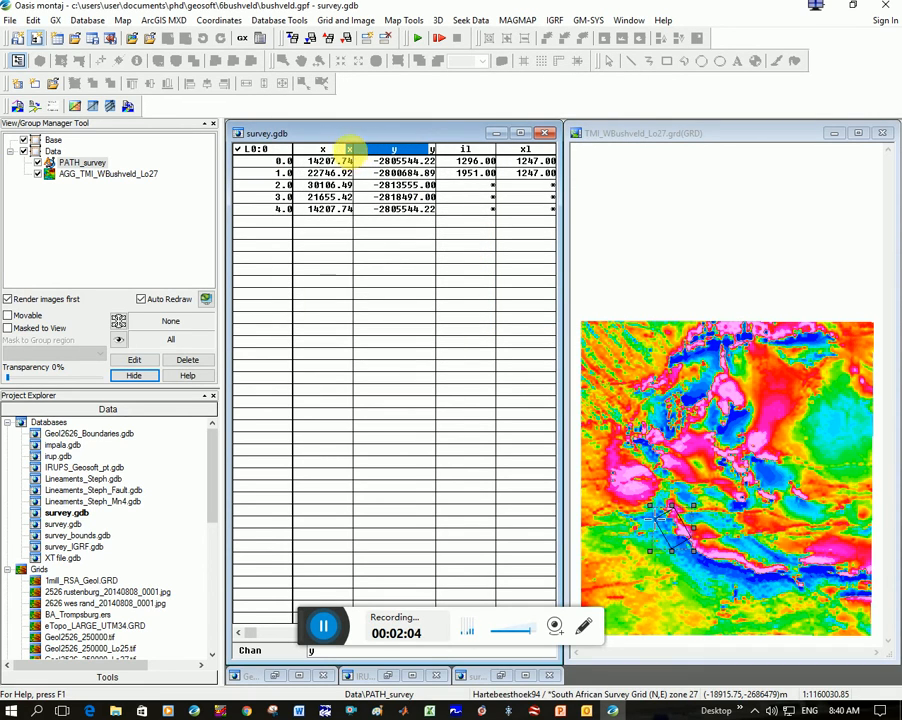